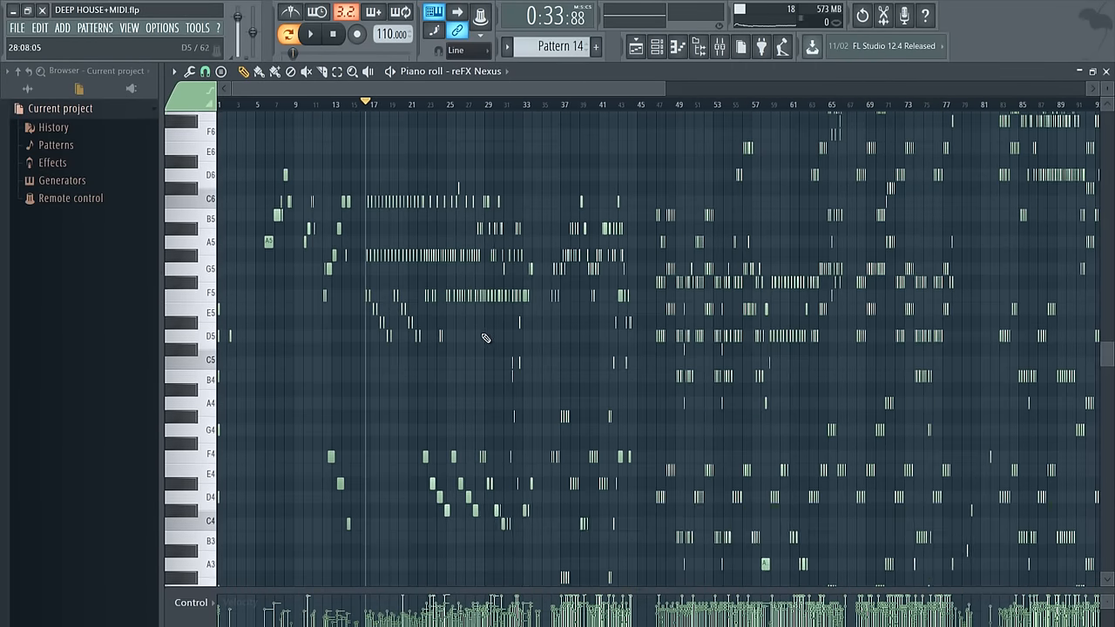
# - Scroll to the melody notes around bars 17–19 and bring up the View menu
pyautogui.scroll(-3)
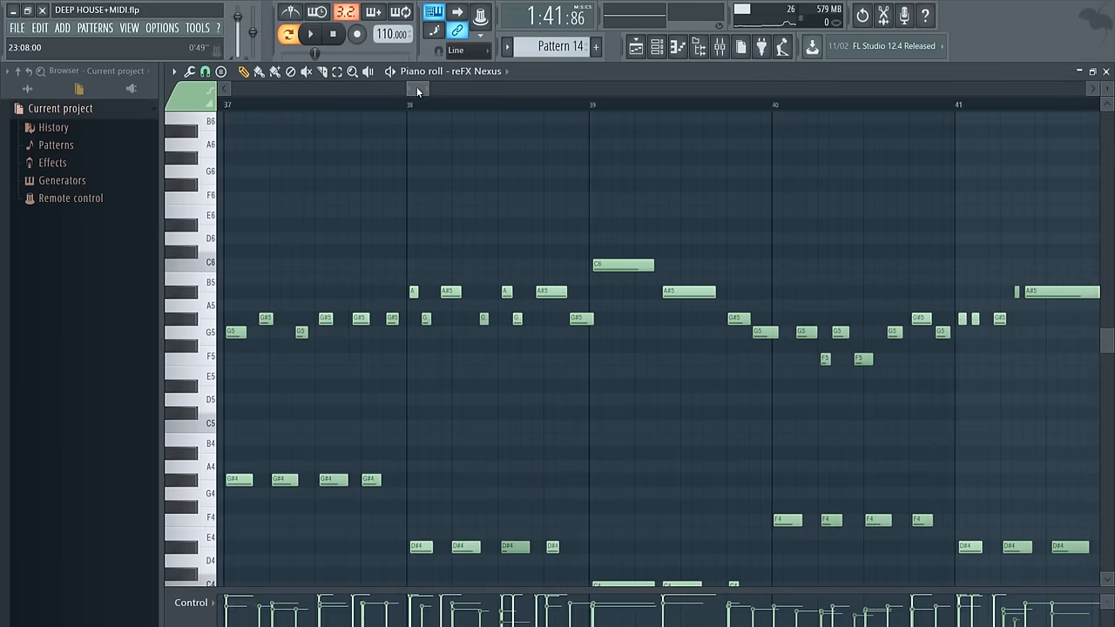
pyautogui.hscroll(3)
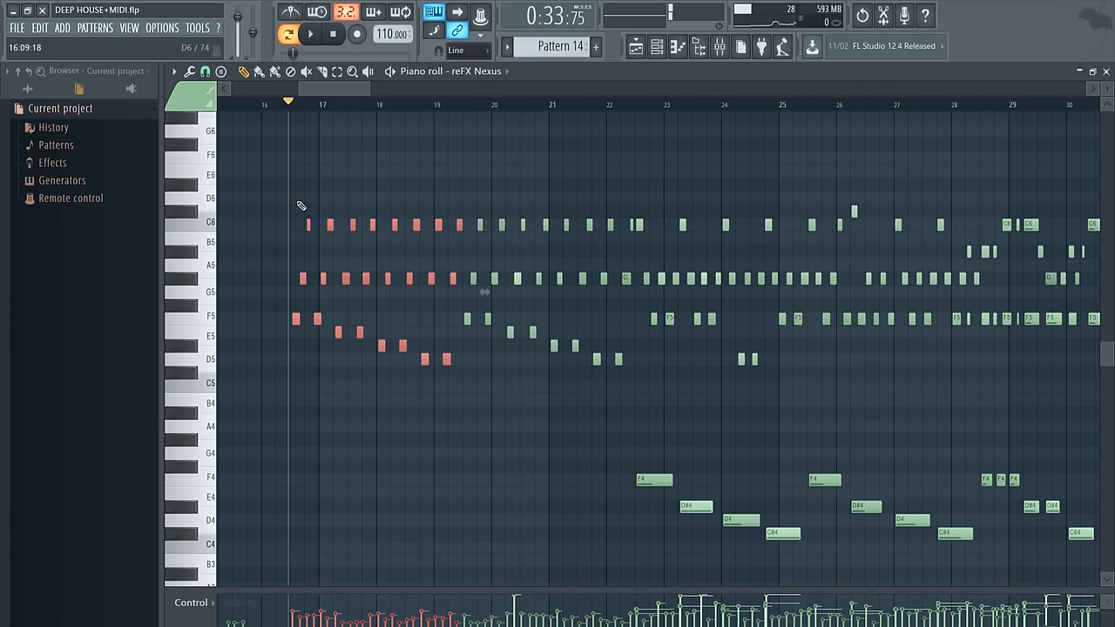
pyautogui.click(129, 28)
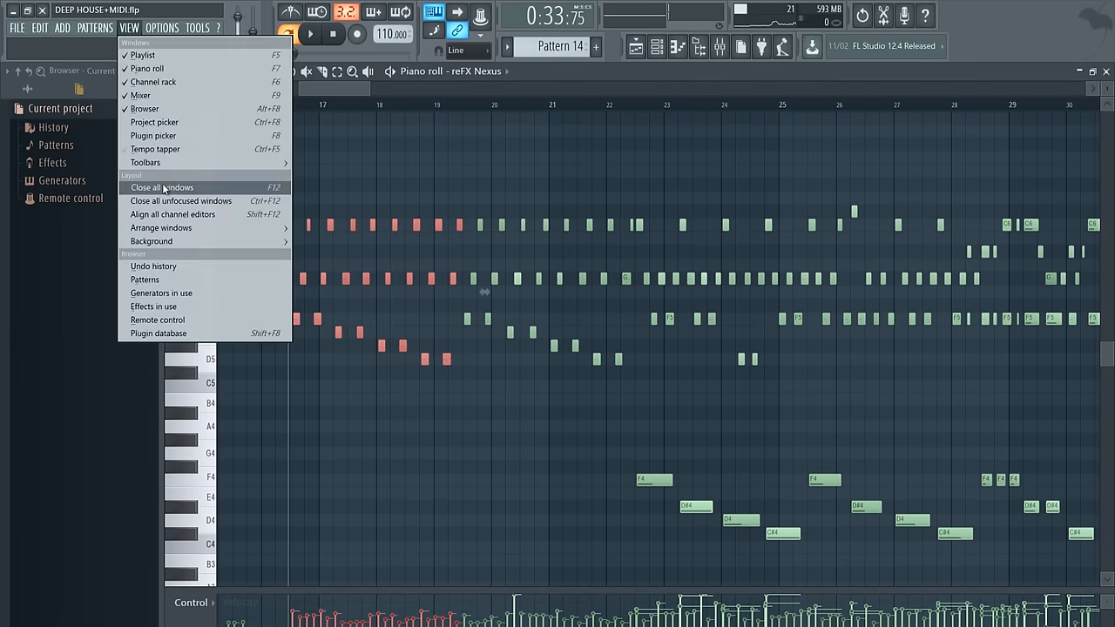
# - Paste the copied melody notes into new Pattern 22's piano roll
pyautogui.click(160, 188)
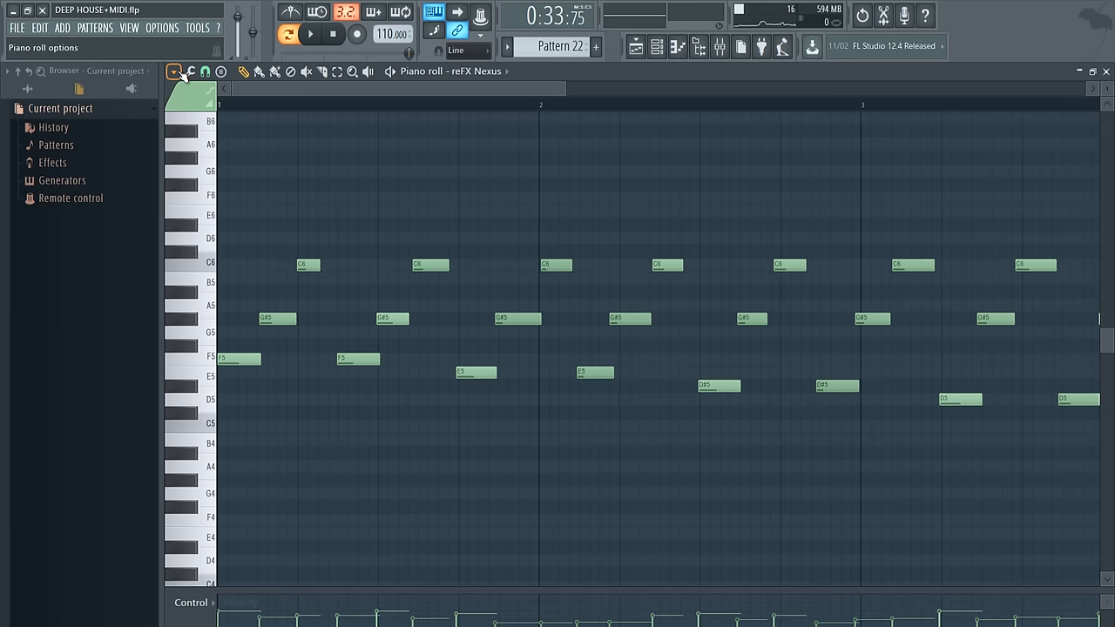
# - Show the piano roll options with the Tools quantize commands listed
pyautogui.click(175, 72)
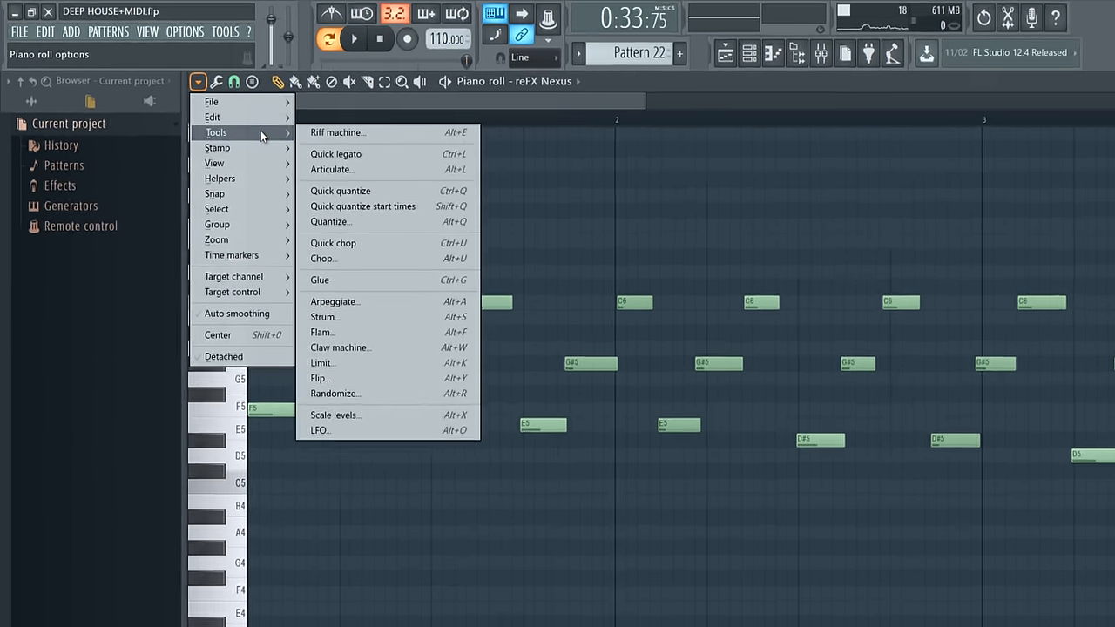
pyautogui.moveTo(474, 268)
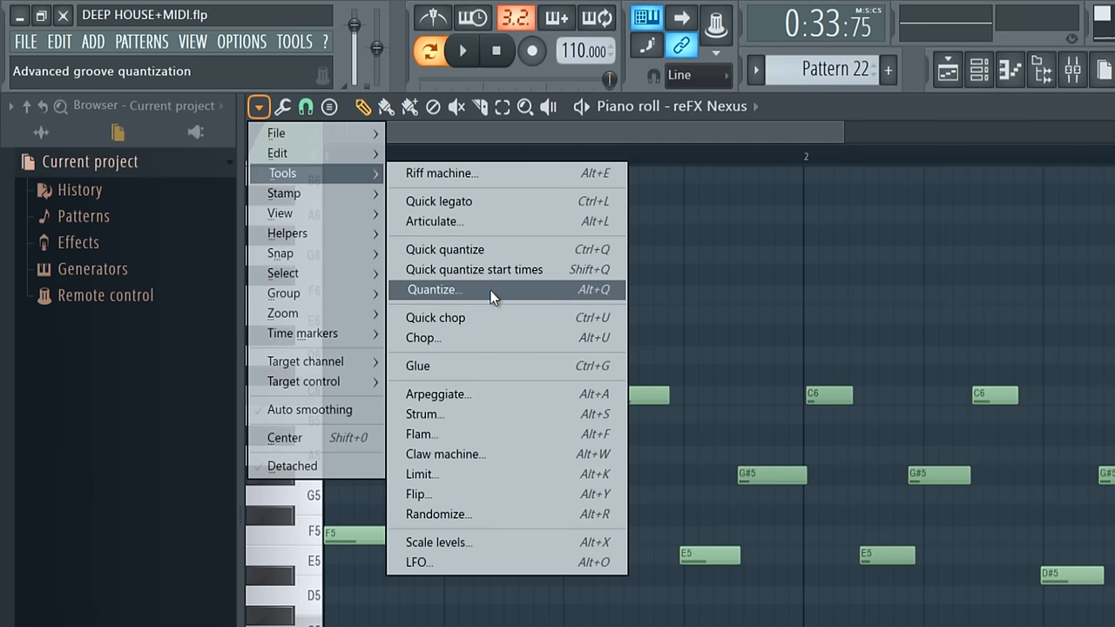
# - Quantize the Pattern 22 notes with the Default template accepted
pyautogui.click(432, 290)
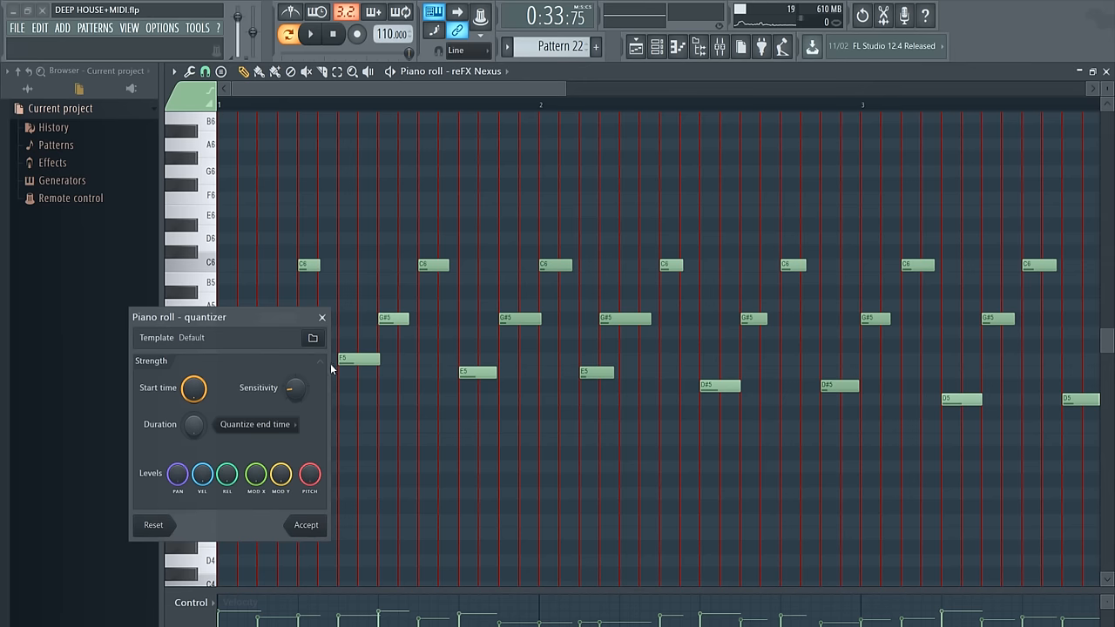
pyautogui.click(304, 524)
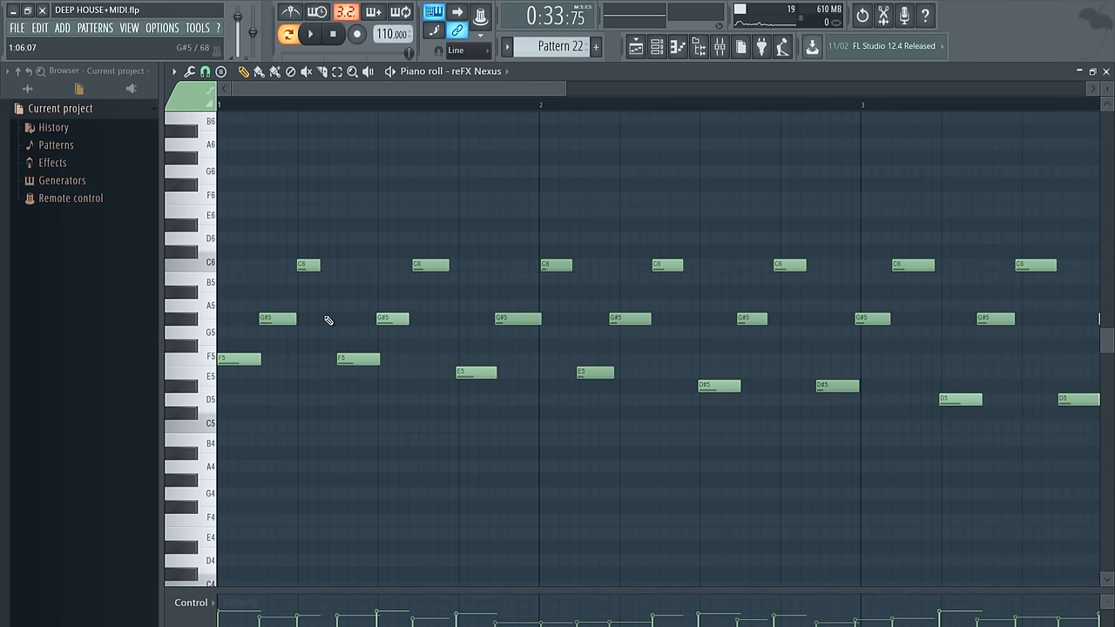
# - Quick quantize the start times of the Pattern 22 notes via the Tools commands
pyautogui.click(174, 71)
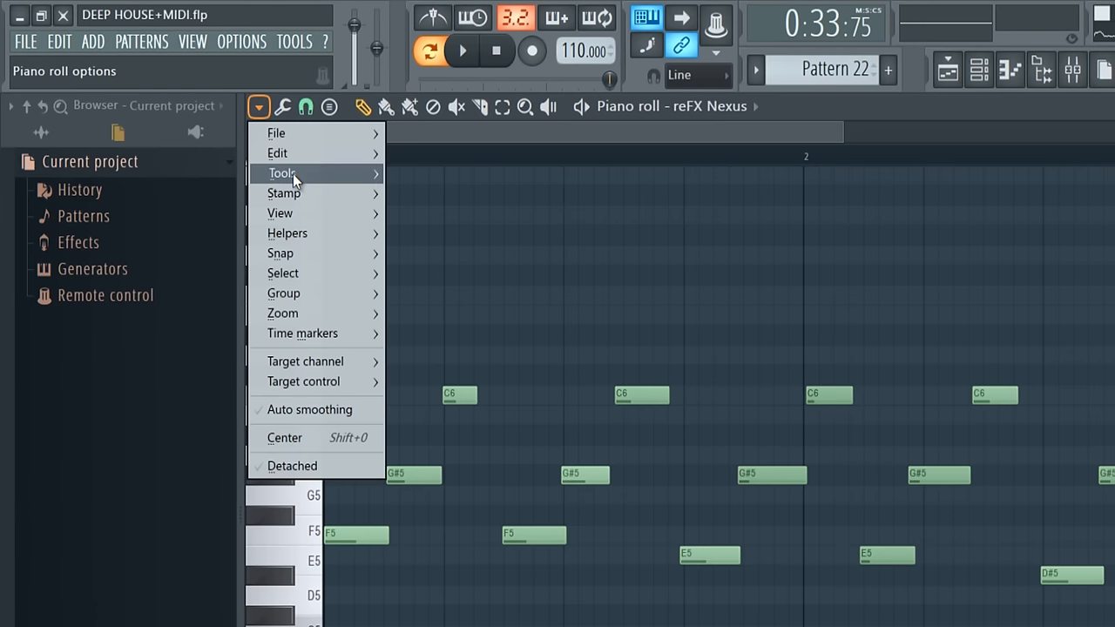
pyautogui.click(282, 172)
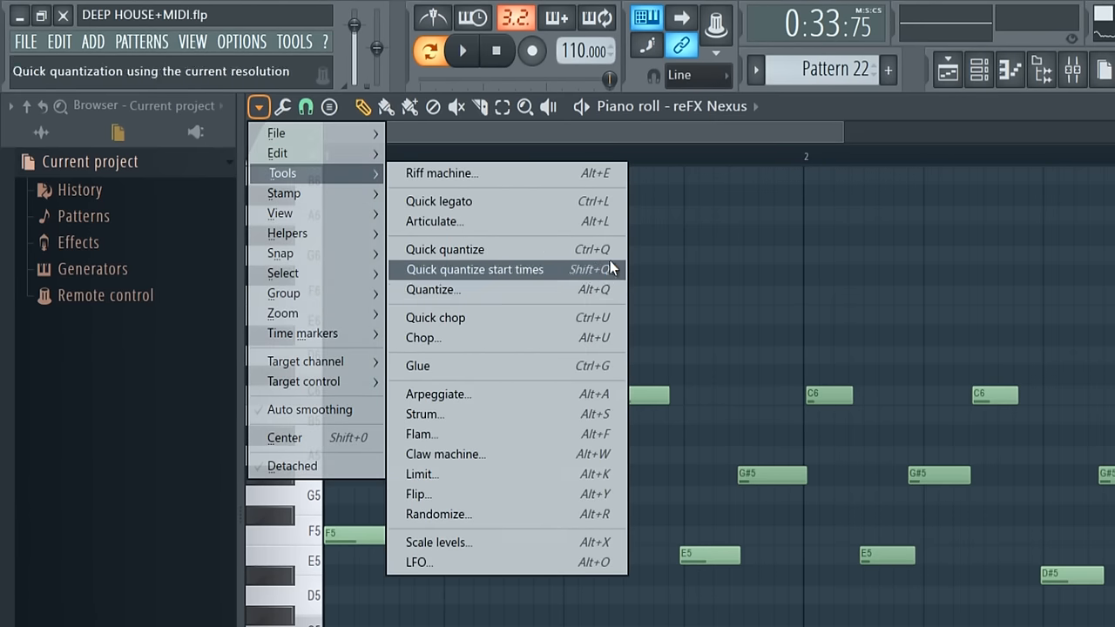
pyautogui.moveTo(474, 277)
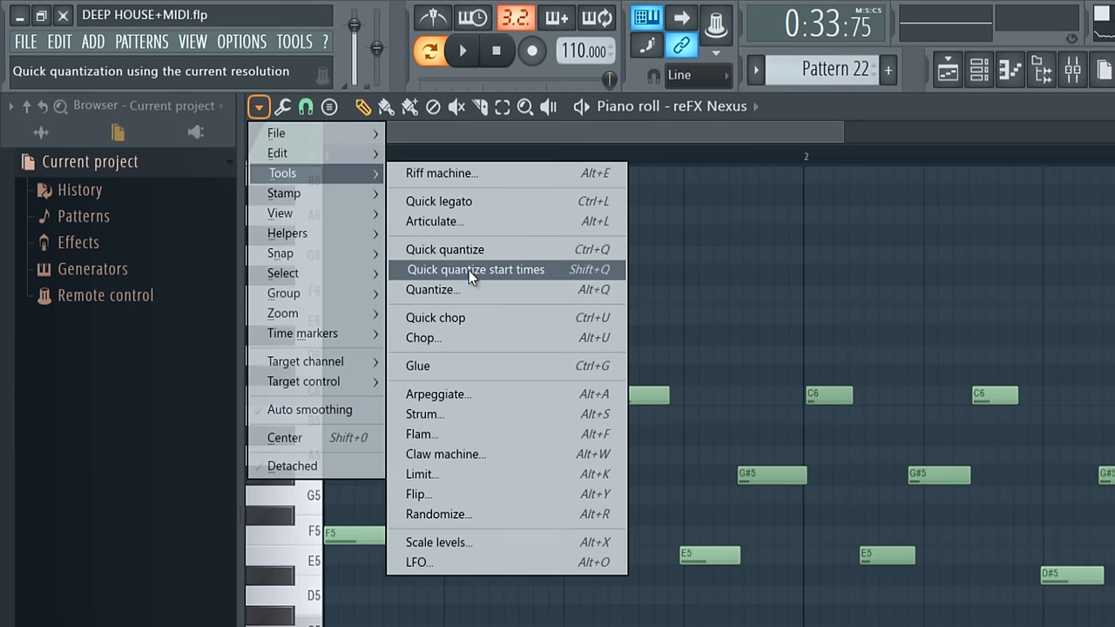
pyautogui.click(475, 268)
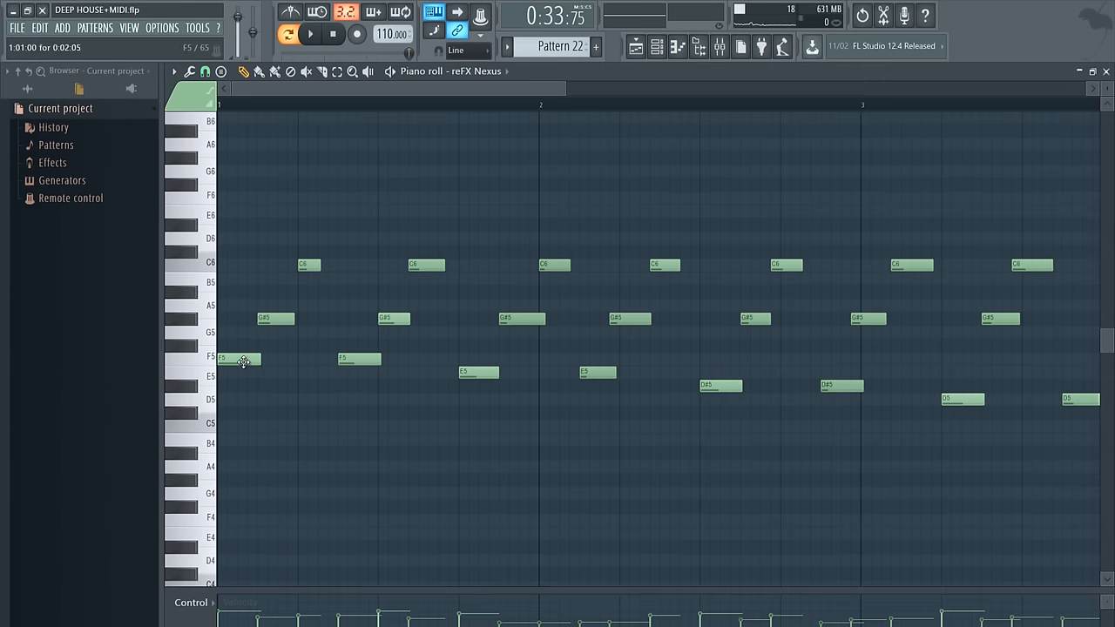
# - List the piano roll Tools commands again, quick quantize options showing
pyautogui.click(335, 35)
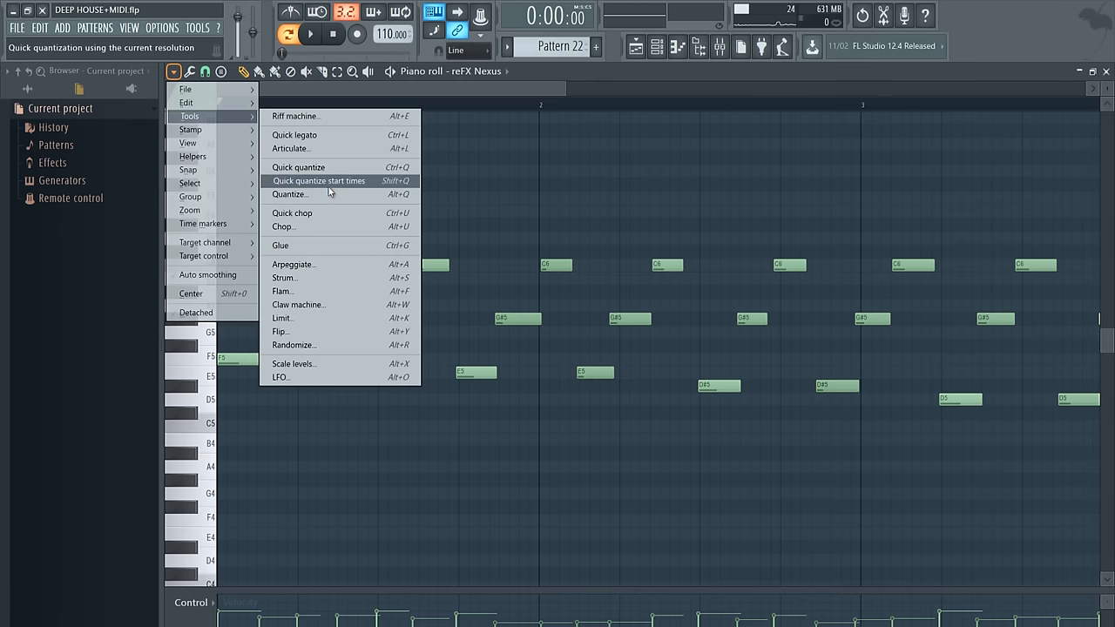
# - Quantize the Pattern 22 melody once more, accepting the quantizer defaults
pyautogui.click(289, 195)
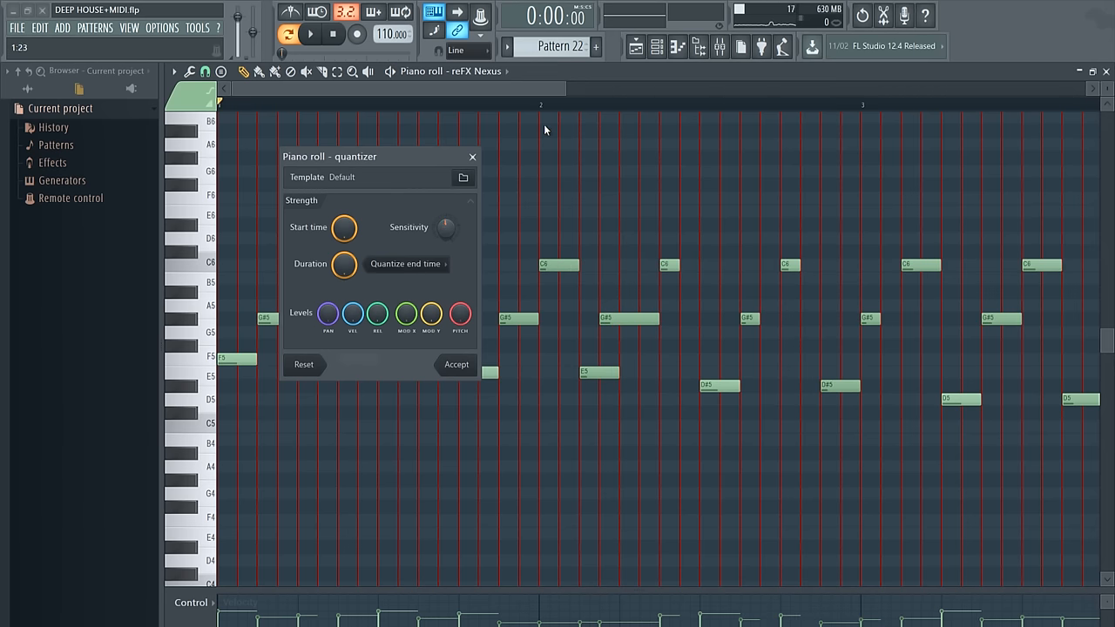
pyautogui.click(456, 364)
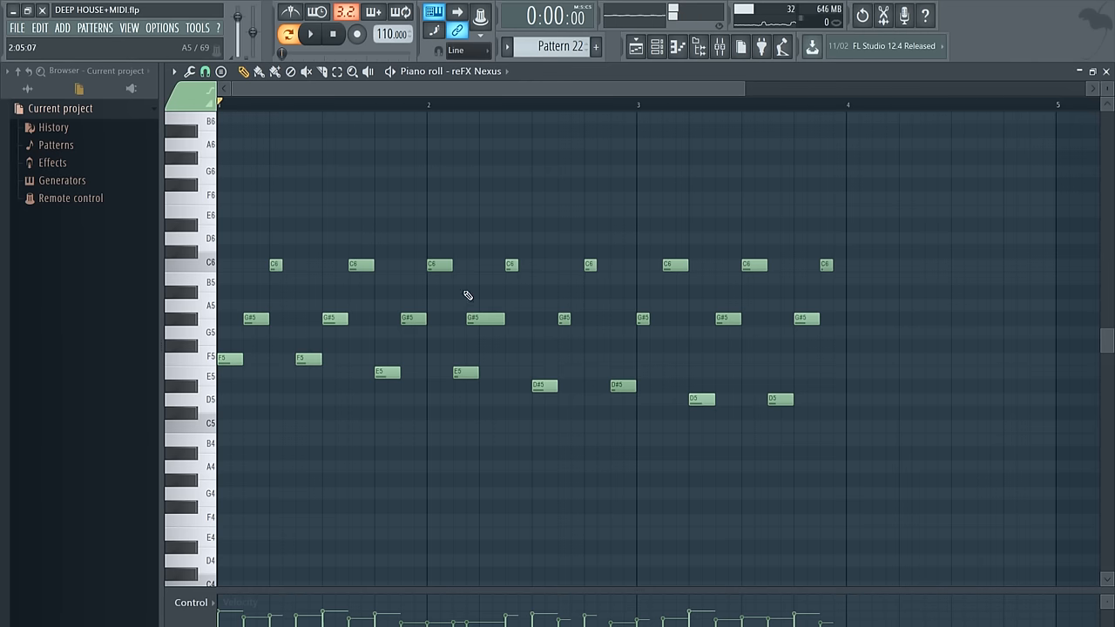